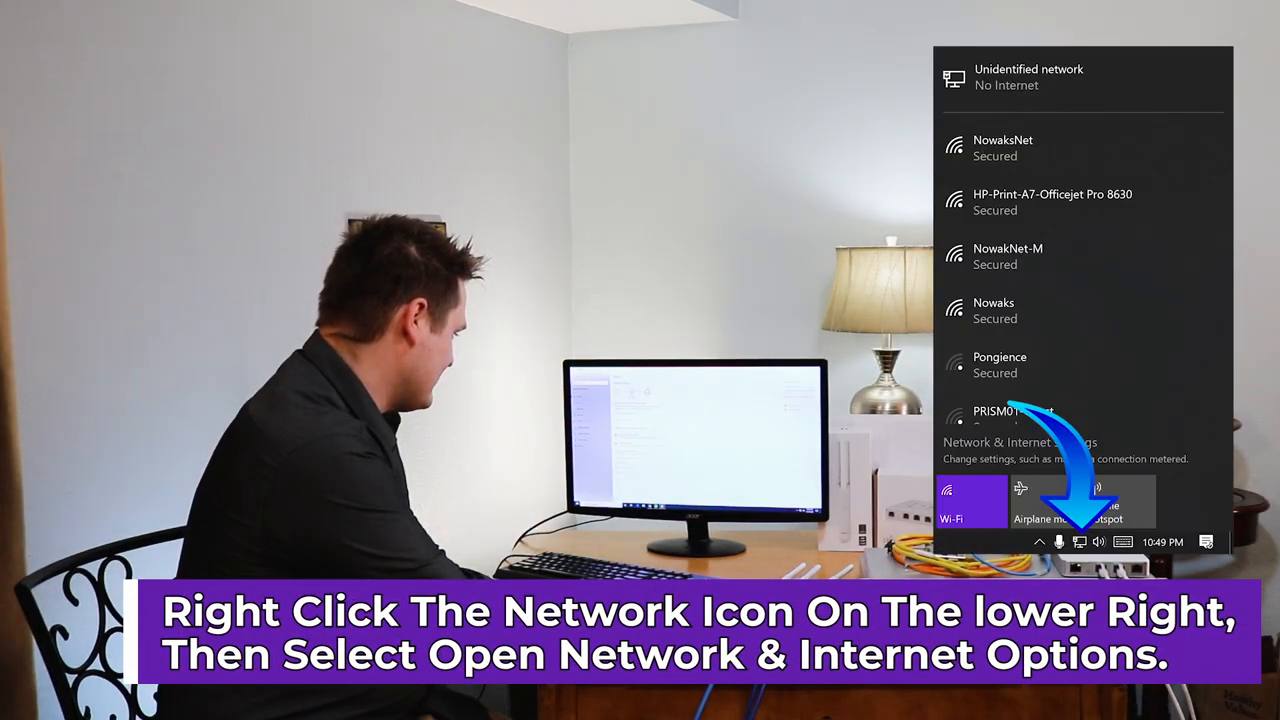
- Show the Network Connection Details for the Ethernet 2 adapter to confirm its IP address
{"action": "left_click", "coordinate": [1018, 442]}
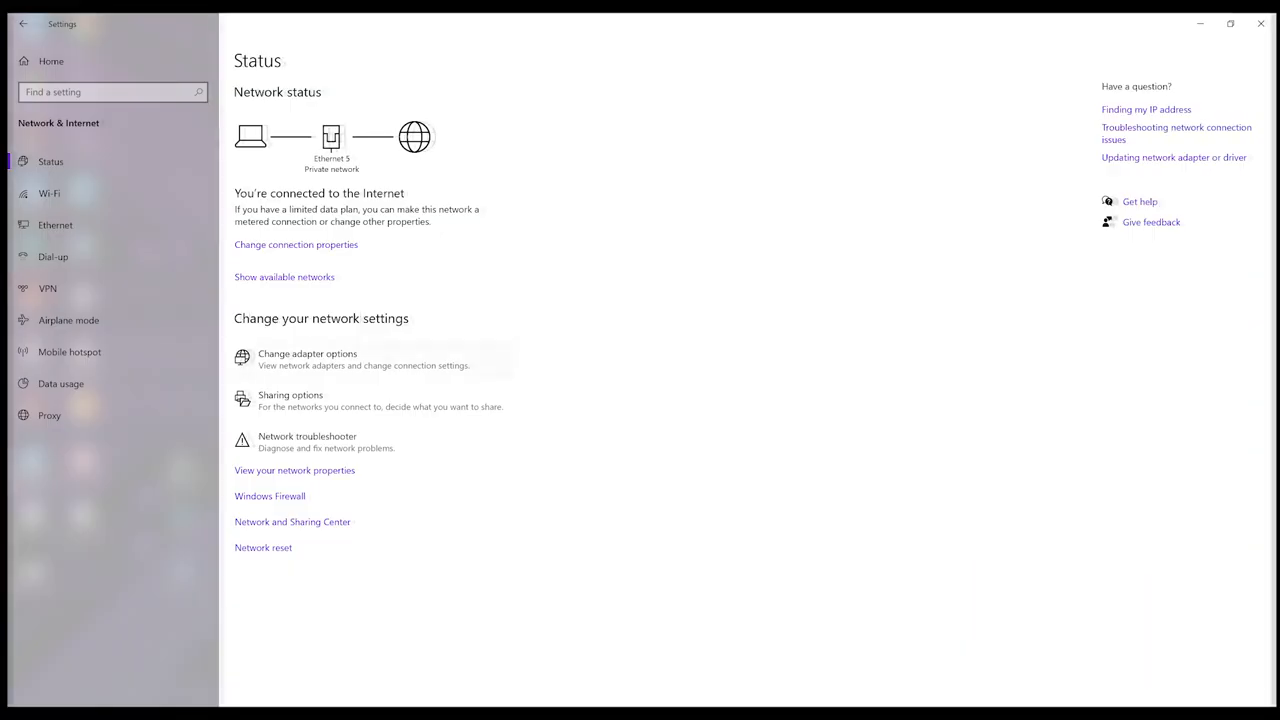
{"action": "left_click", "coordinate": [308, 352]}
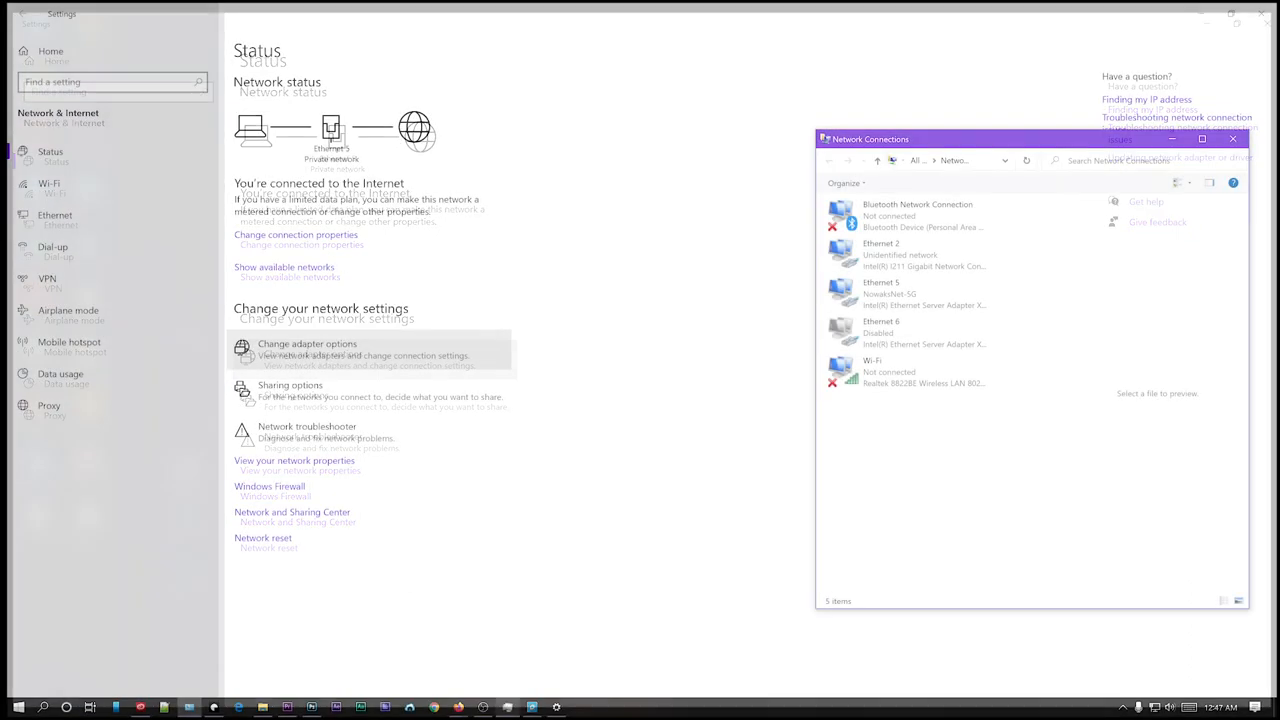
{"action": "double_click", "coordinate": [880, 254]}
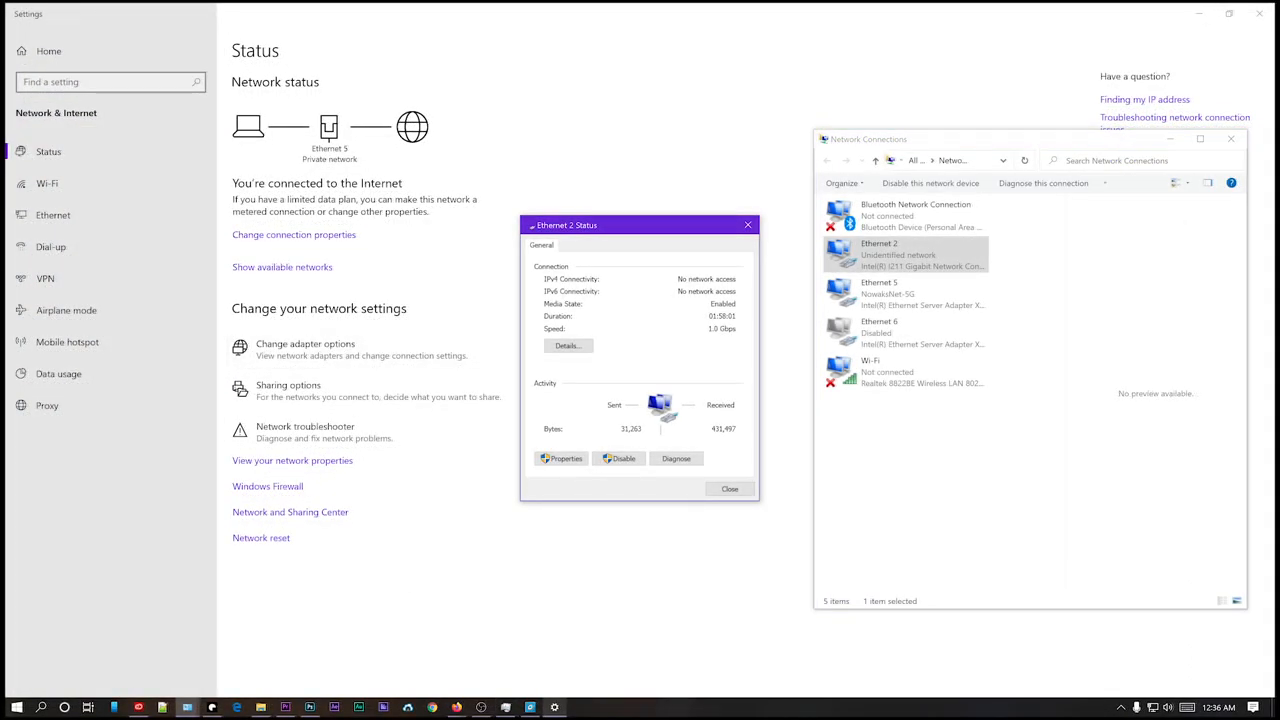
{"action": "left_click", "coordinate": [568, 344]}
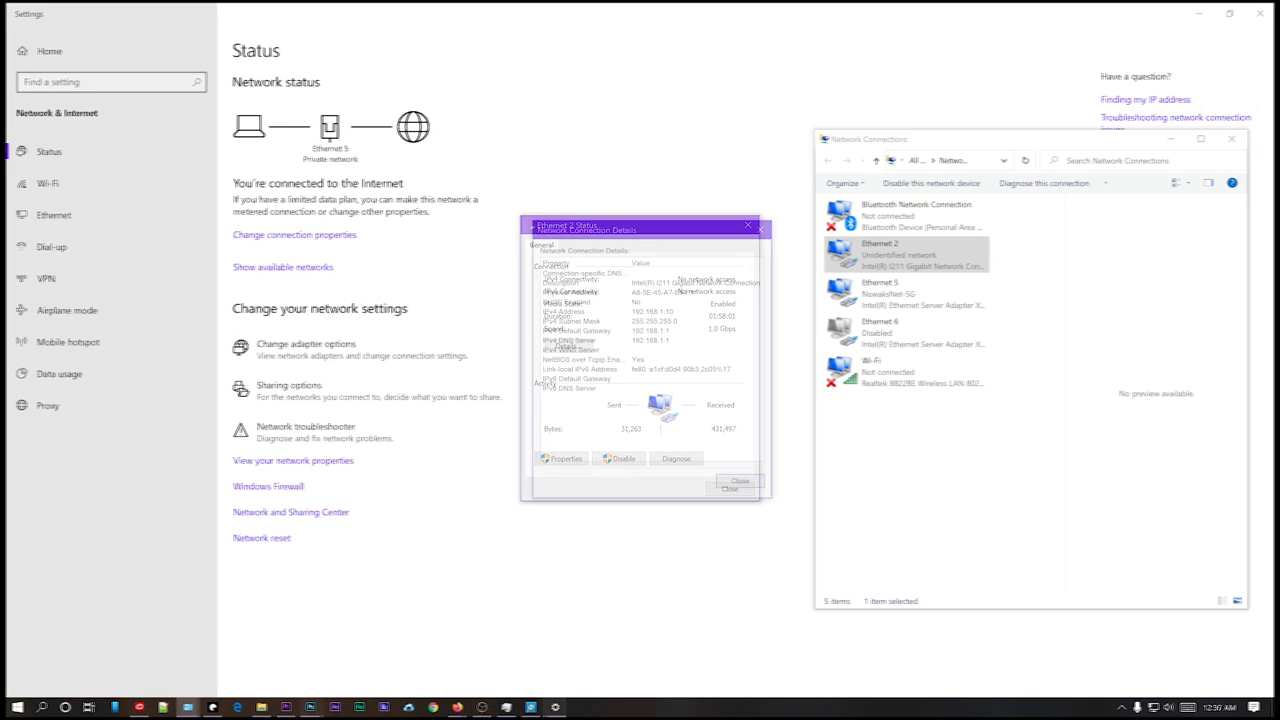